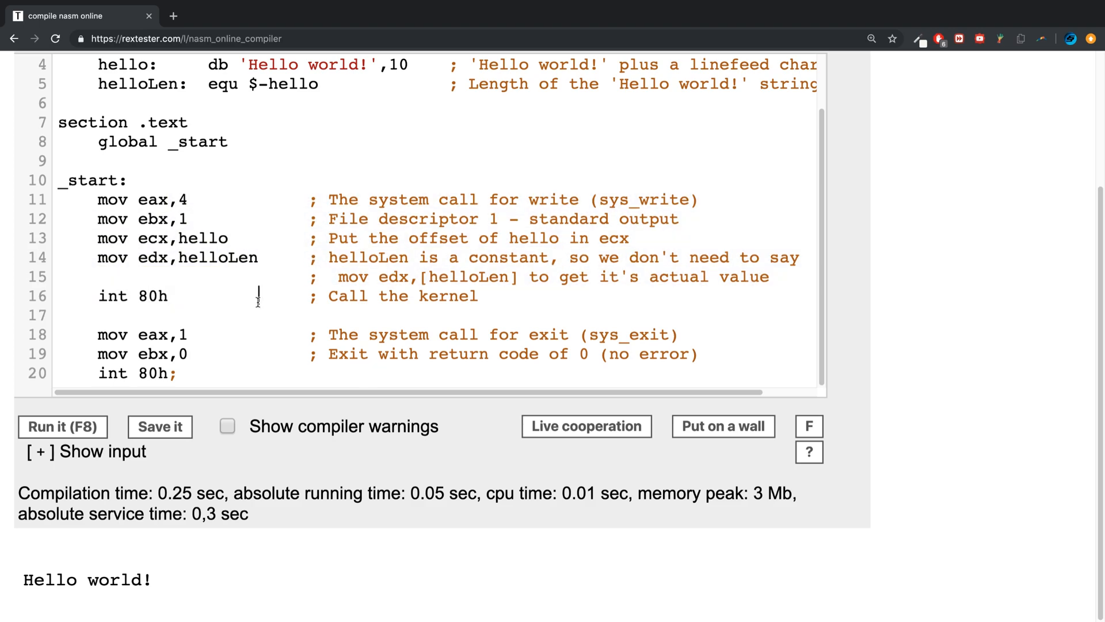
Run the hello-world program and open blank lines right after the _start label.
left_click(62, 426)
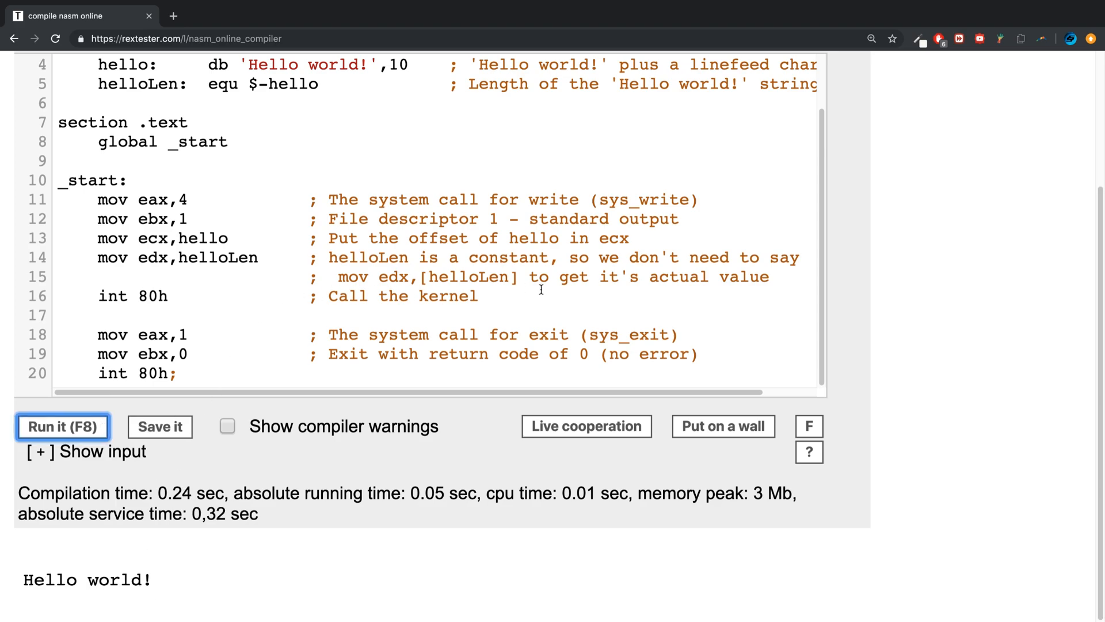
left_click_drag(98, 200, 478, 295)
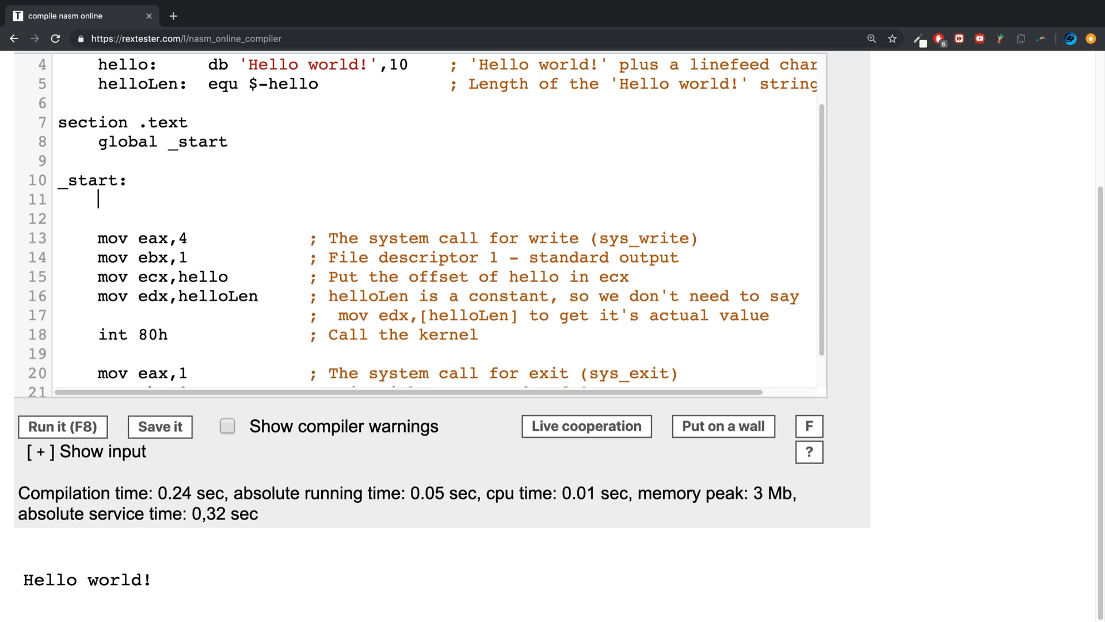
Initialise the loop counter with 'mov ecx, 5' under _start.
type("mov ecx")
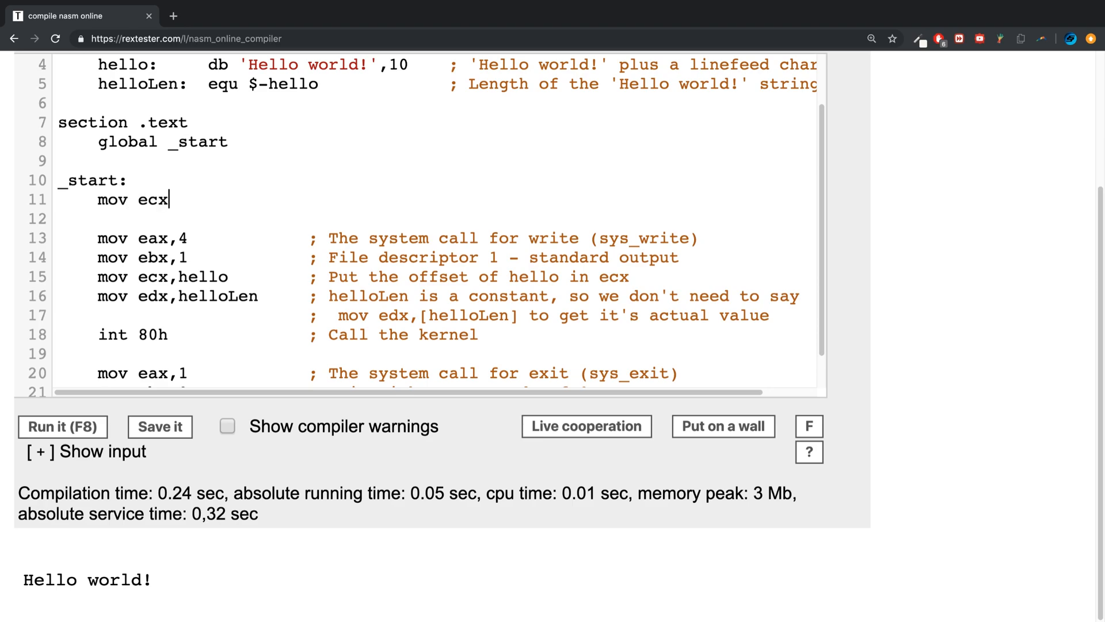
type(",")
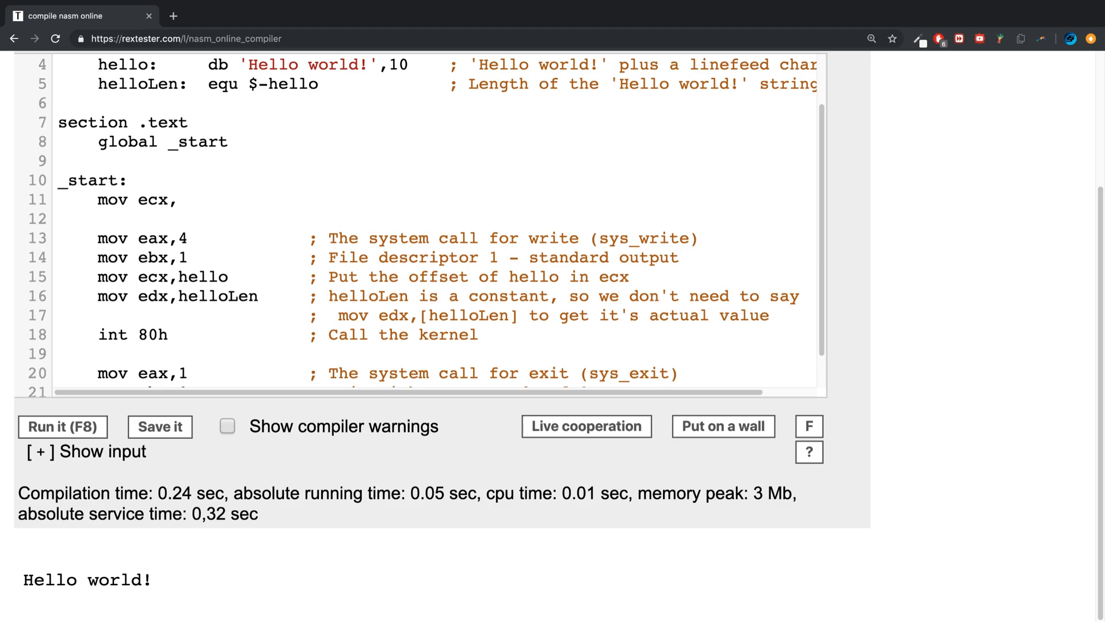
type("5")
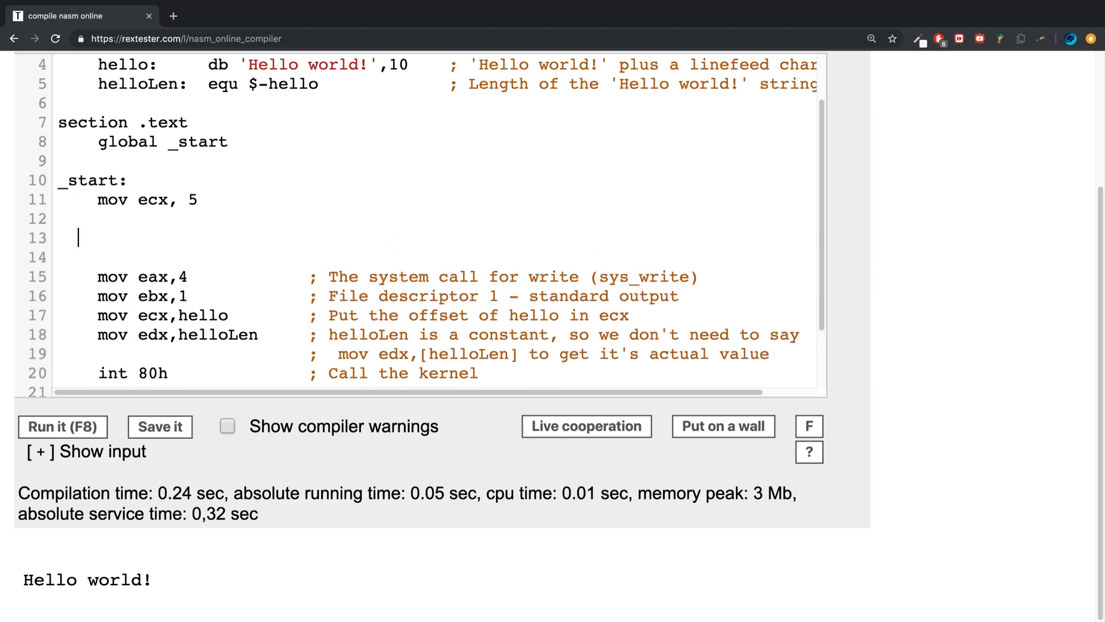
Label the write block 'l1:' and close it with 'loop l1' after int 80h.
key("Backspace")
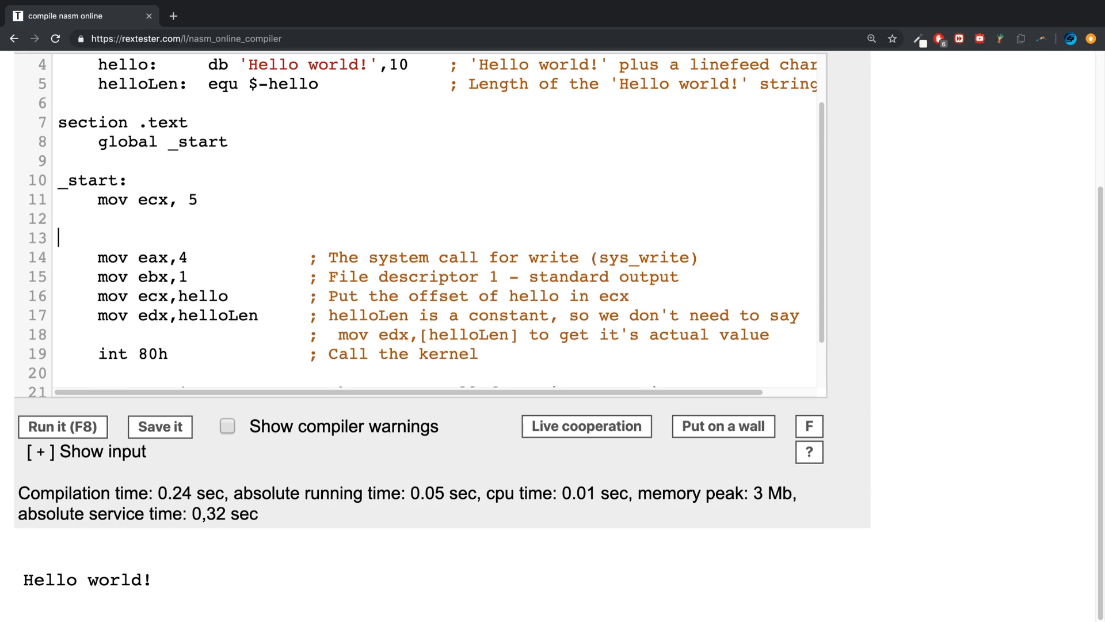
type("l1:")
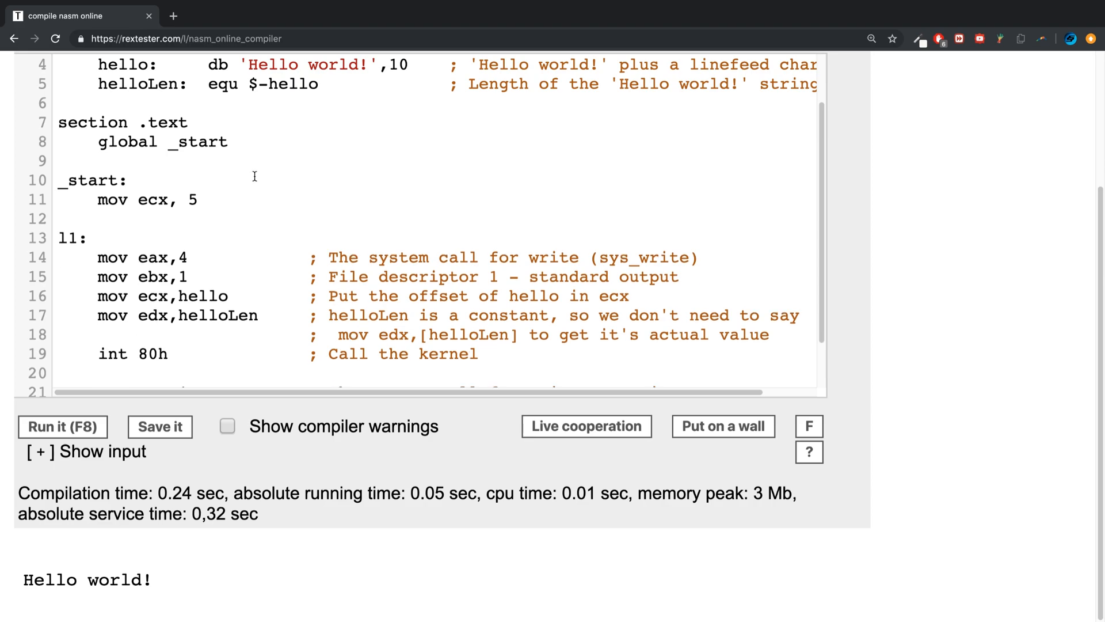
scroll("down", 3)
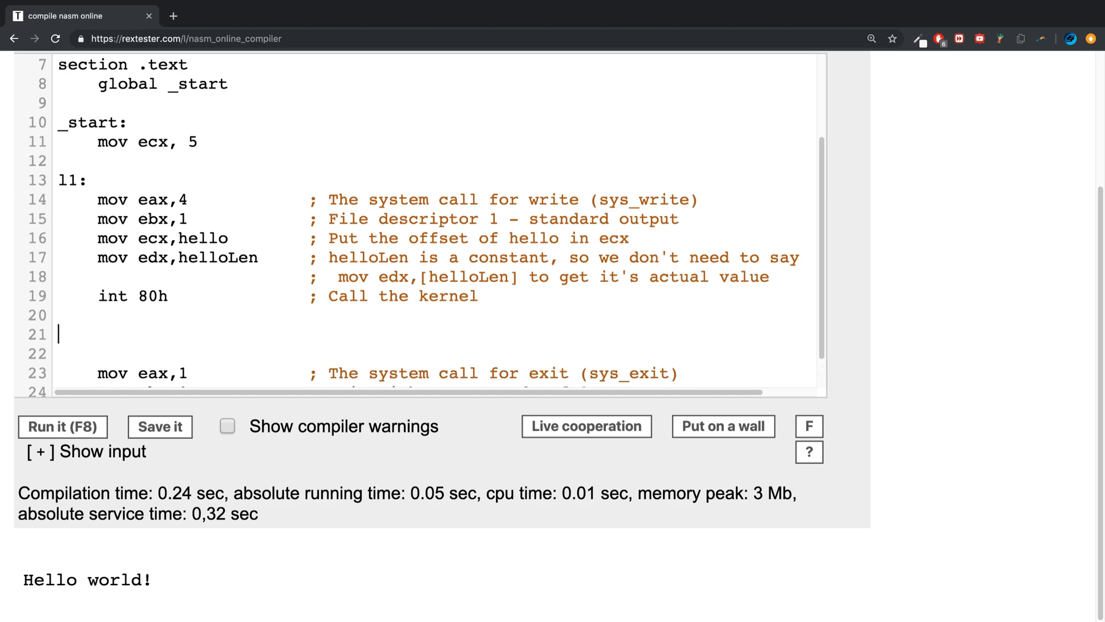
type("loop l1")
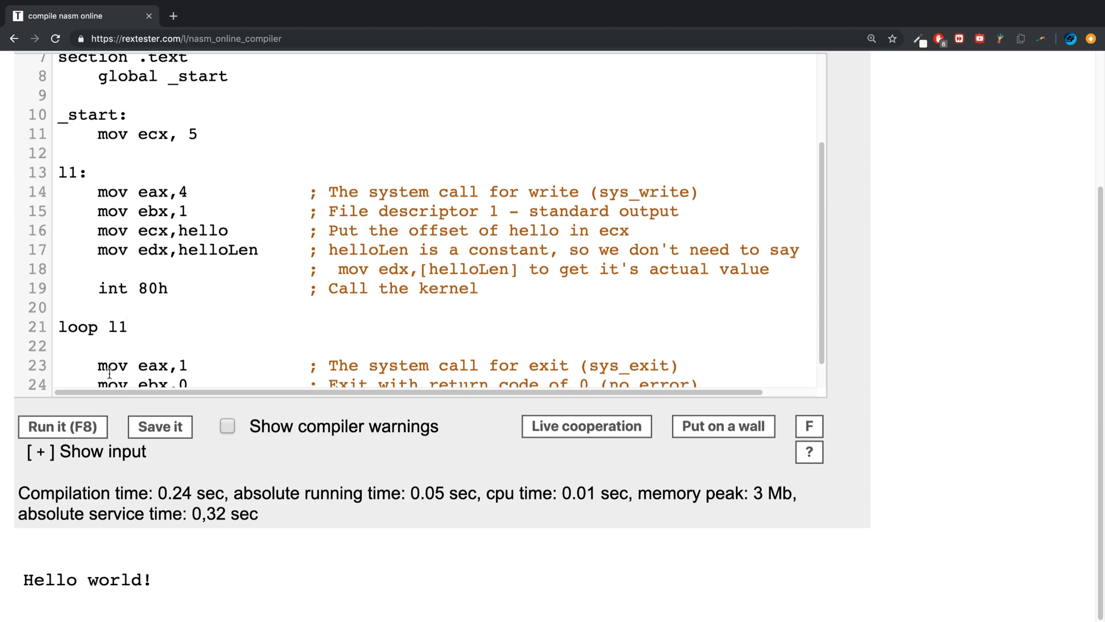
Run the looping program, which finishes reporting about 10 seconds of running time.
left_click(63, 426)
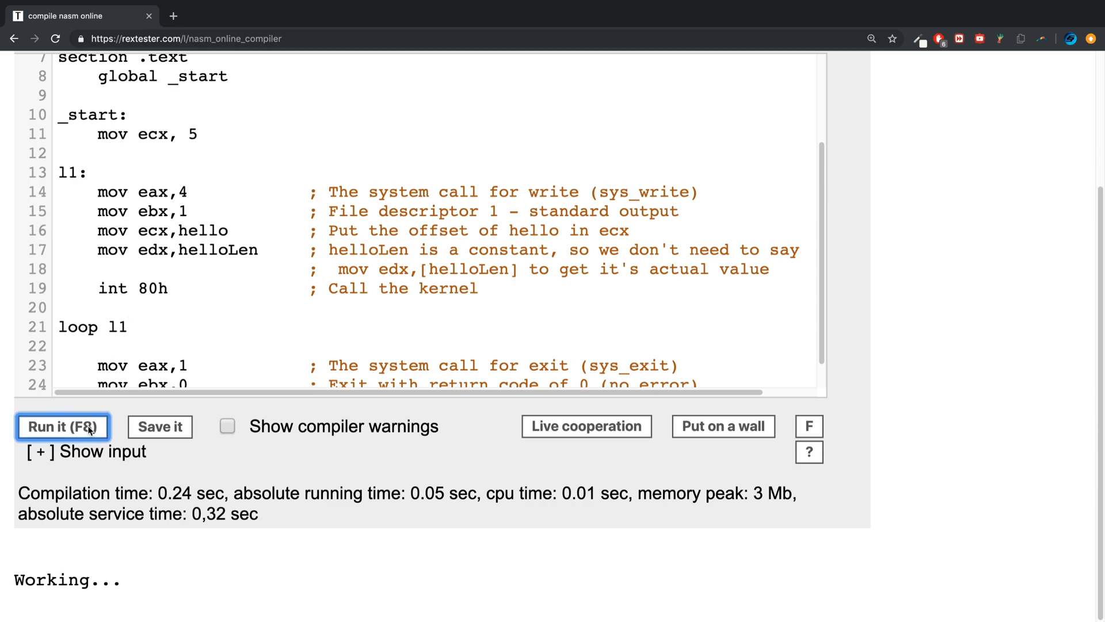
mouse_move(255, 514)
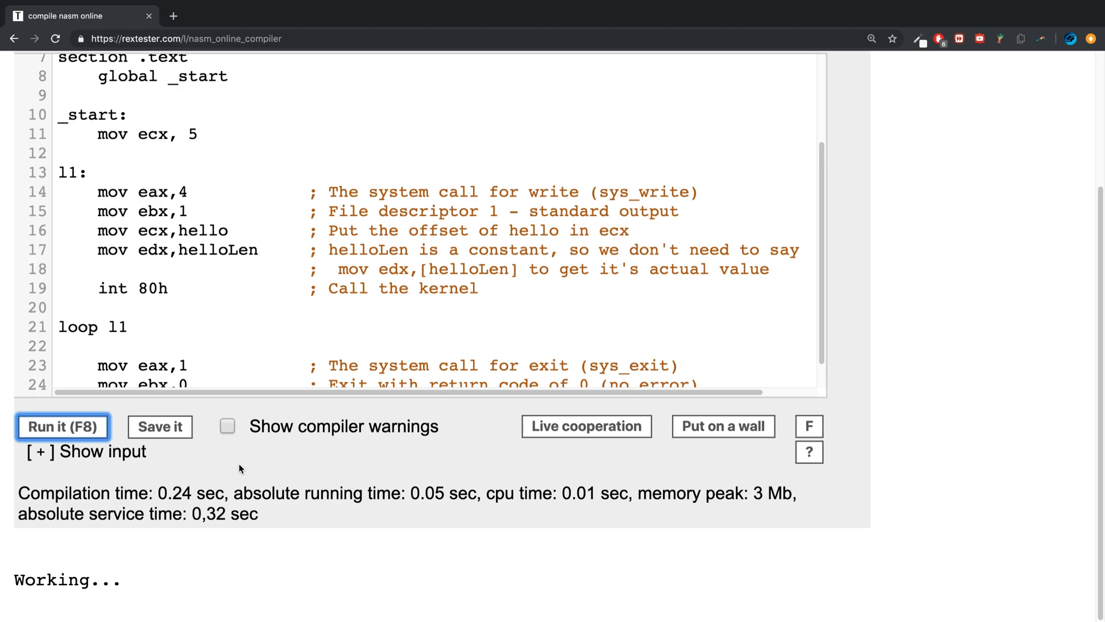
left_click(63, 426)
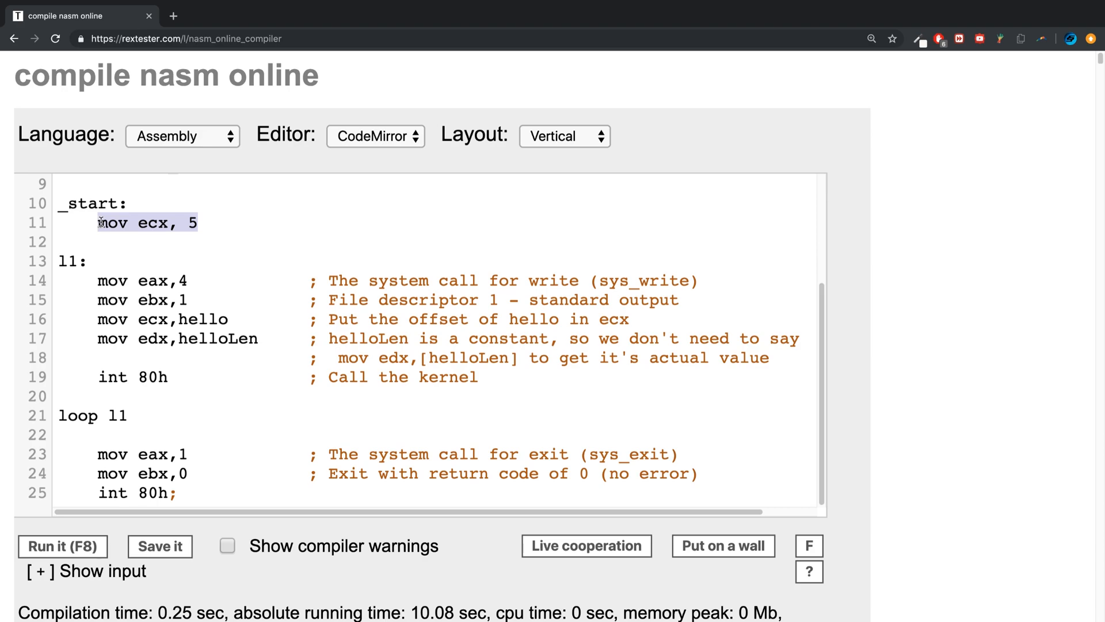
Save the counter with 'push ecx' after l1: and restore it with 'pop ecx' before loop l1.
double_click(162, 319)
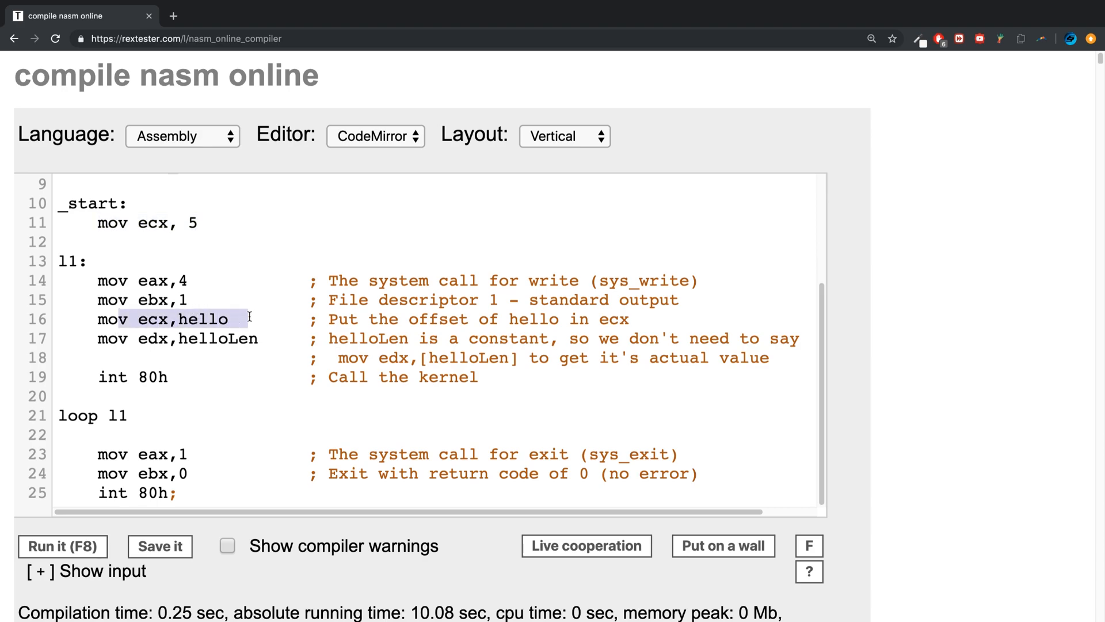
left_click(229, 318)
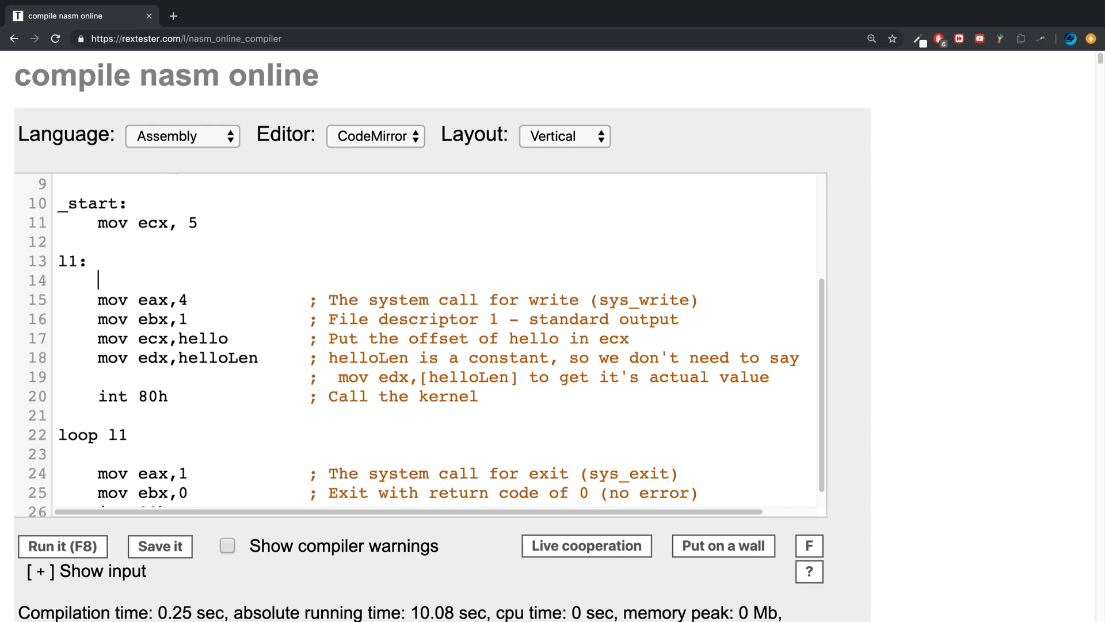
type("push")
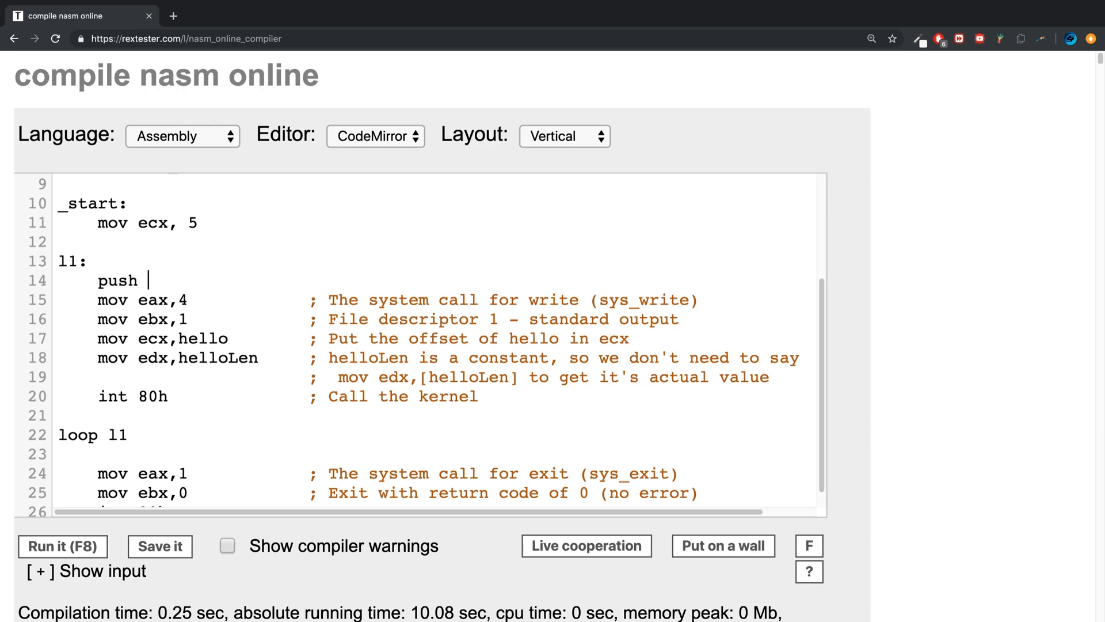
type("ecx")
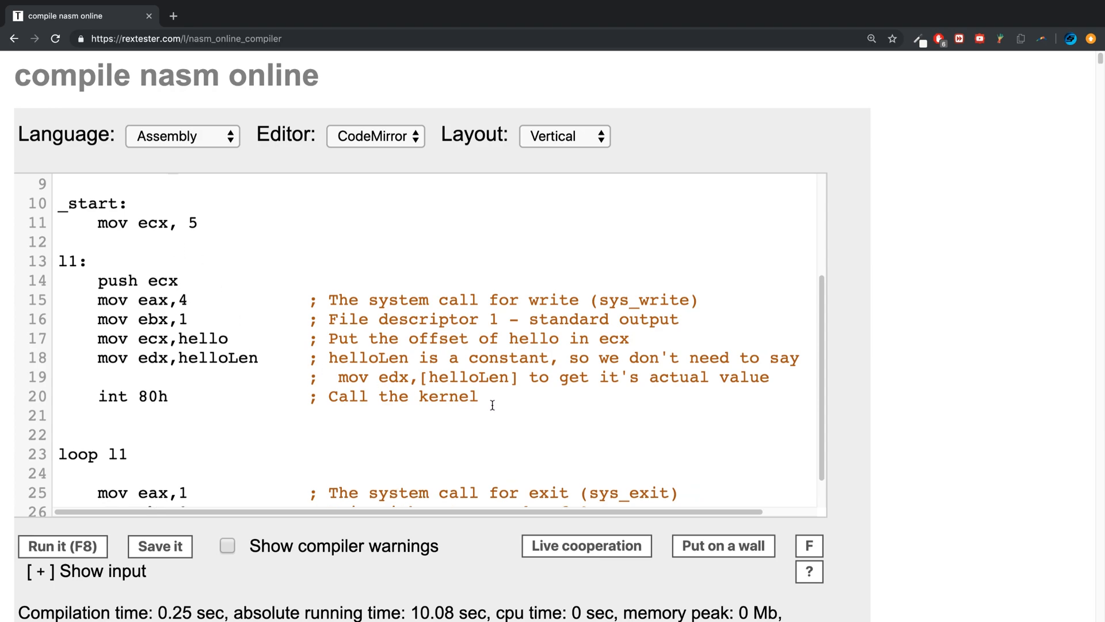
type("pop ecx")
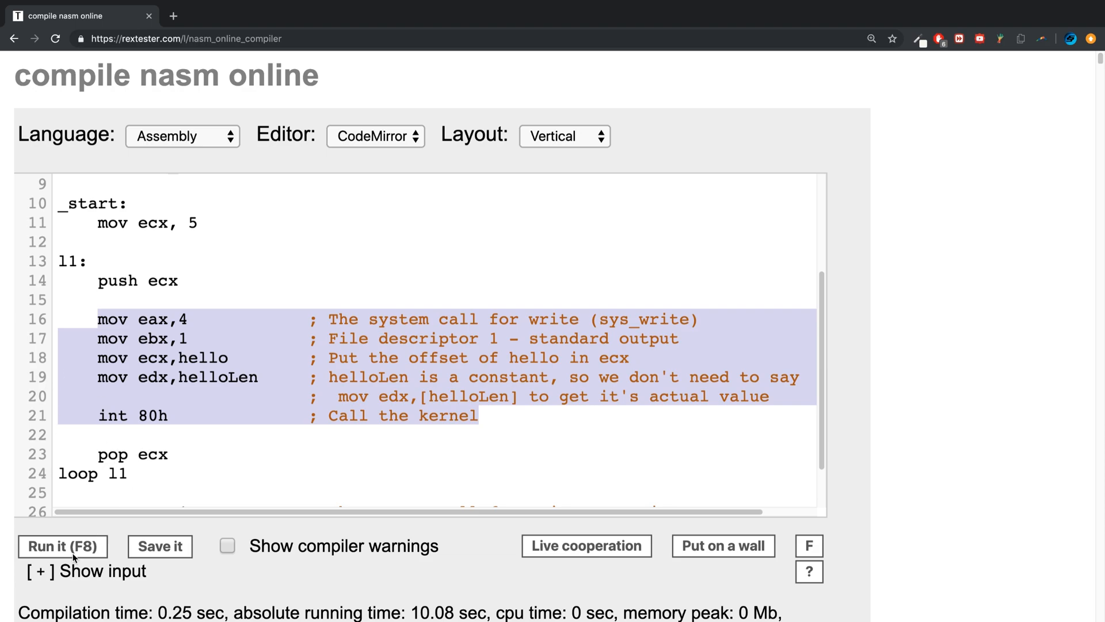
Run the push/pop version and add 'BITS 32' at the top of the code.
left_click(63, 545)
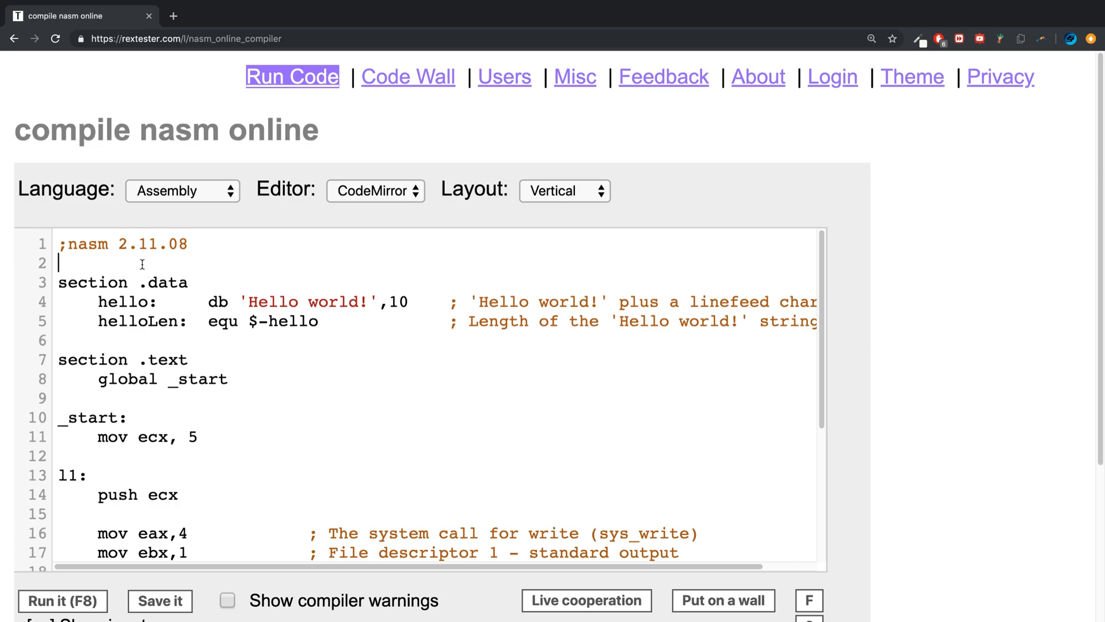
type("BITS 32")
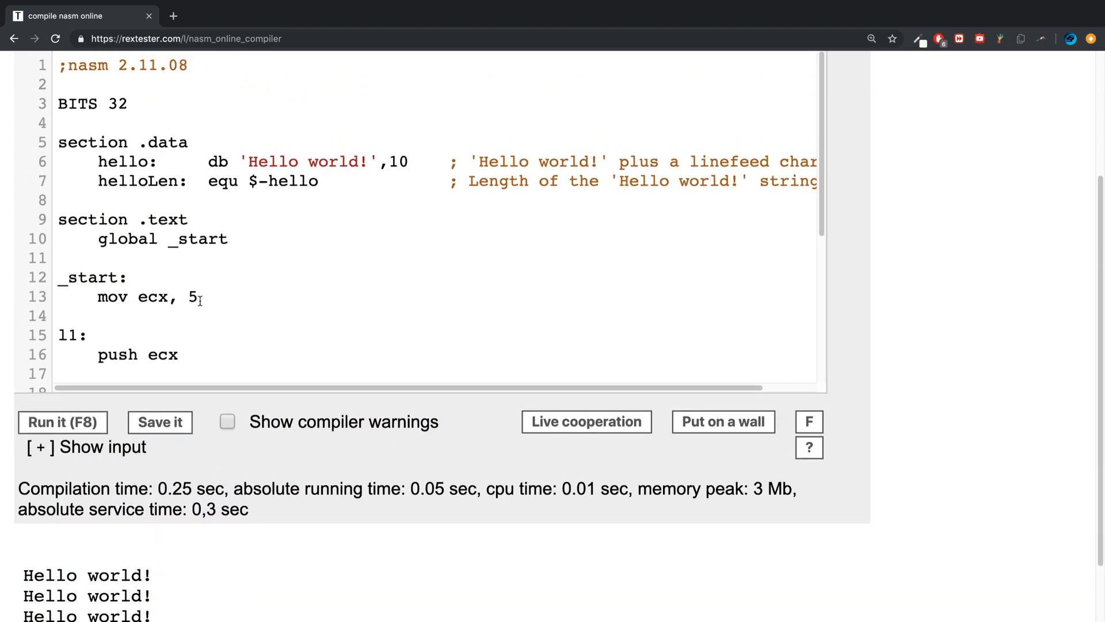
Rerun the loop with counts of 2 and then 19, printing 'Hello world!' repeatedly.
left_click(63, 422)
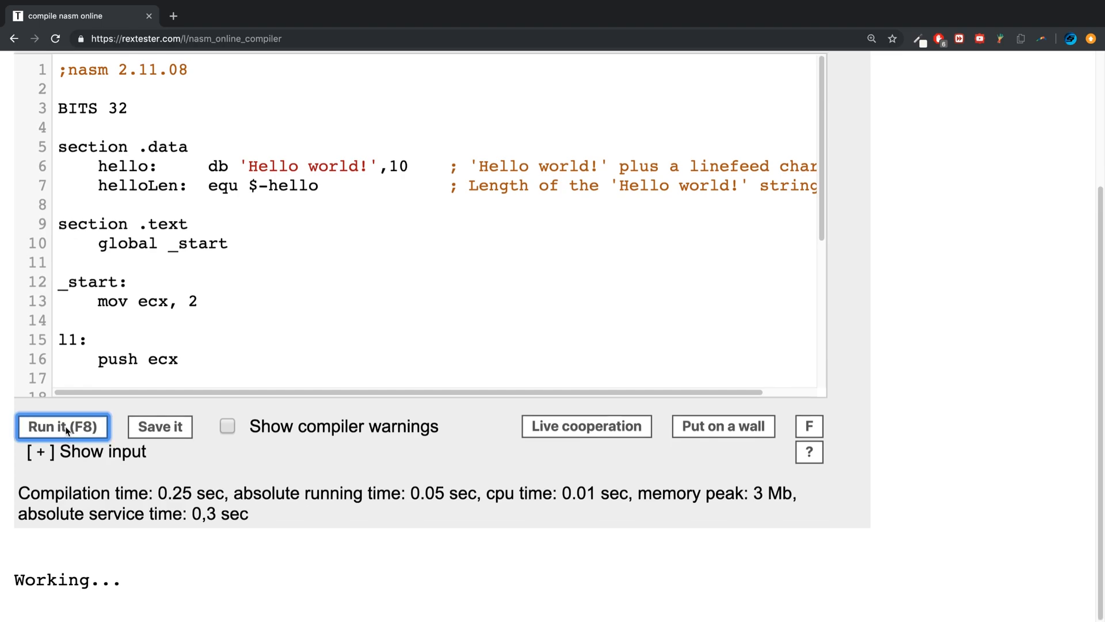
left_click(63, 426)
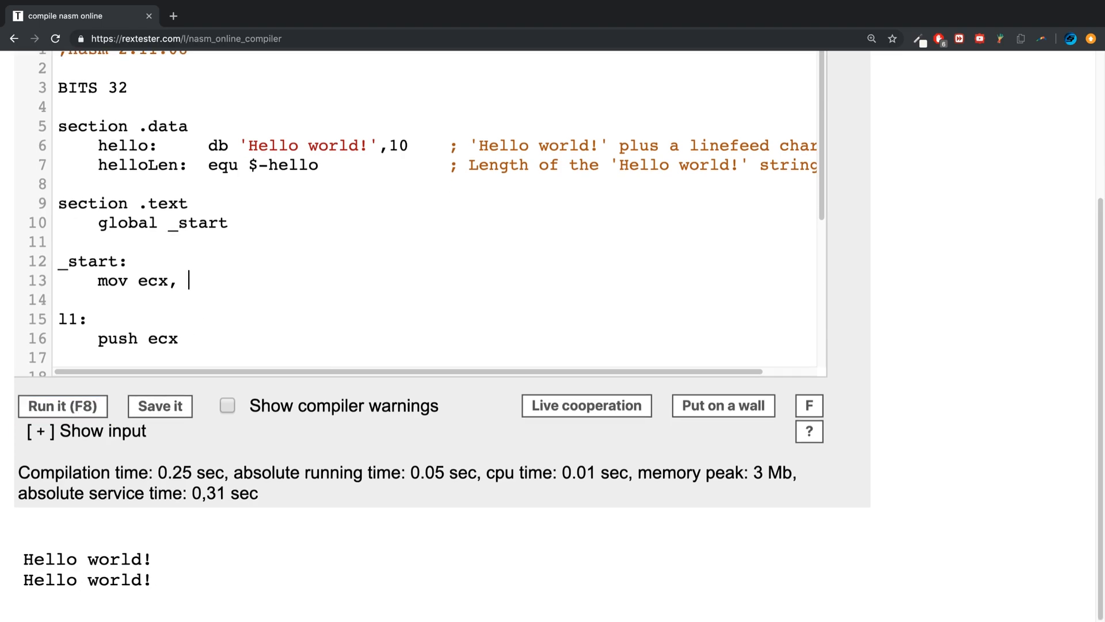
left_click(63, 426)
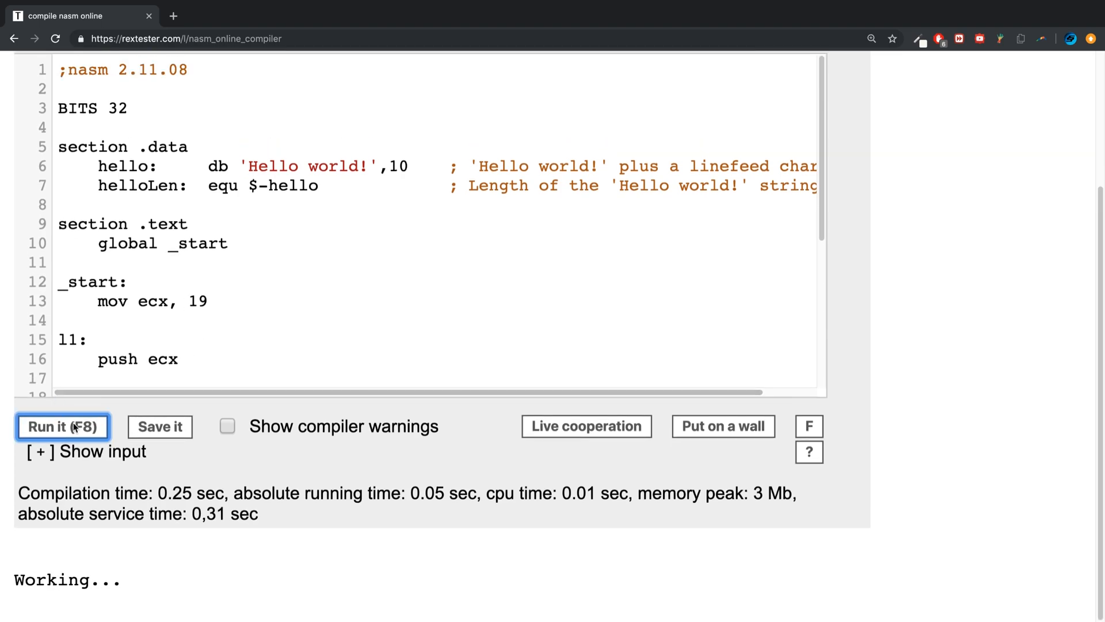
scroll("down", 3)
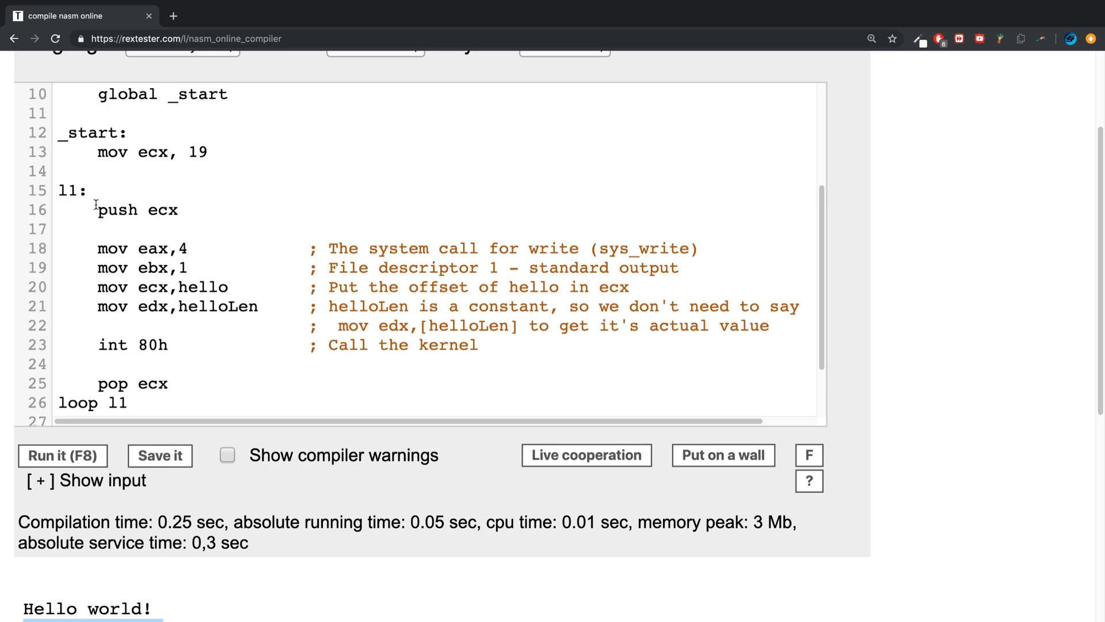
mouse_move(122, 189)
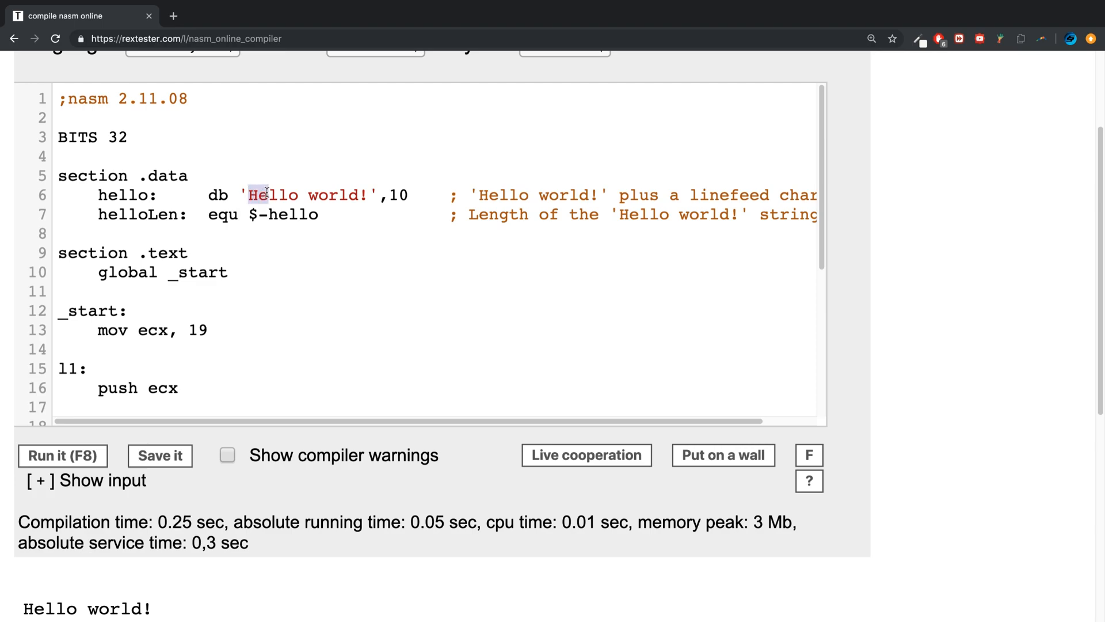
scroll("down", 3)
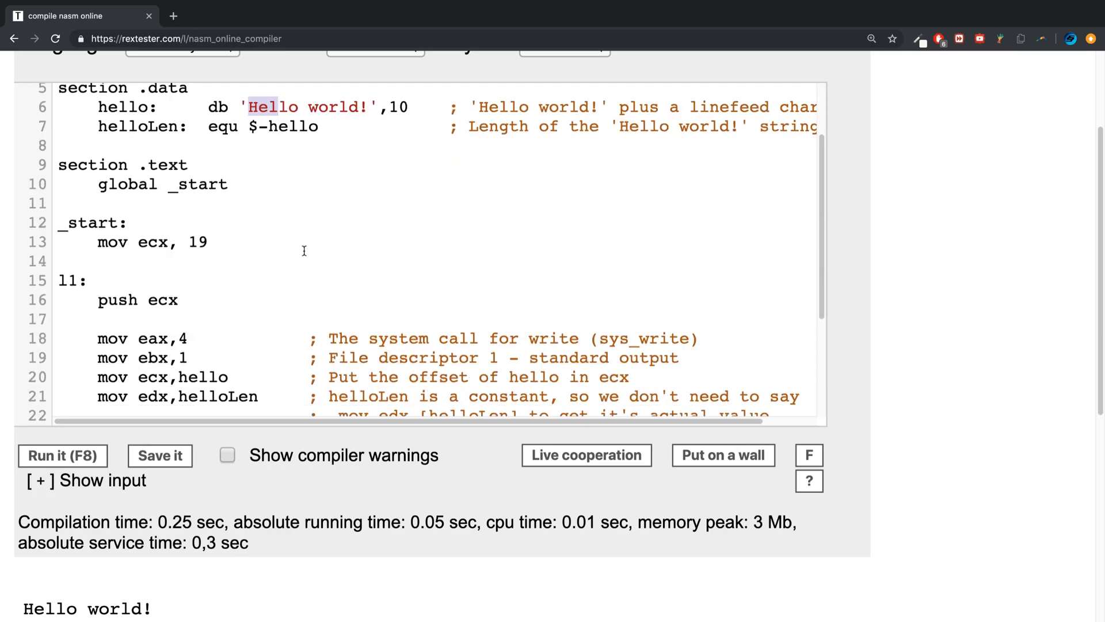
scroll("down", 3)
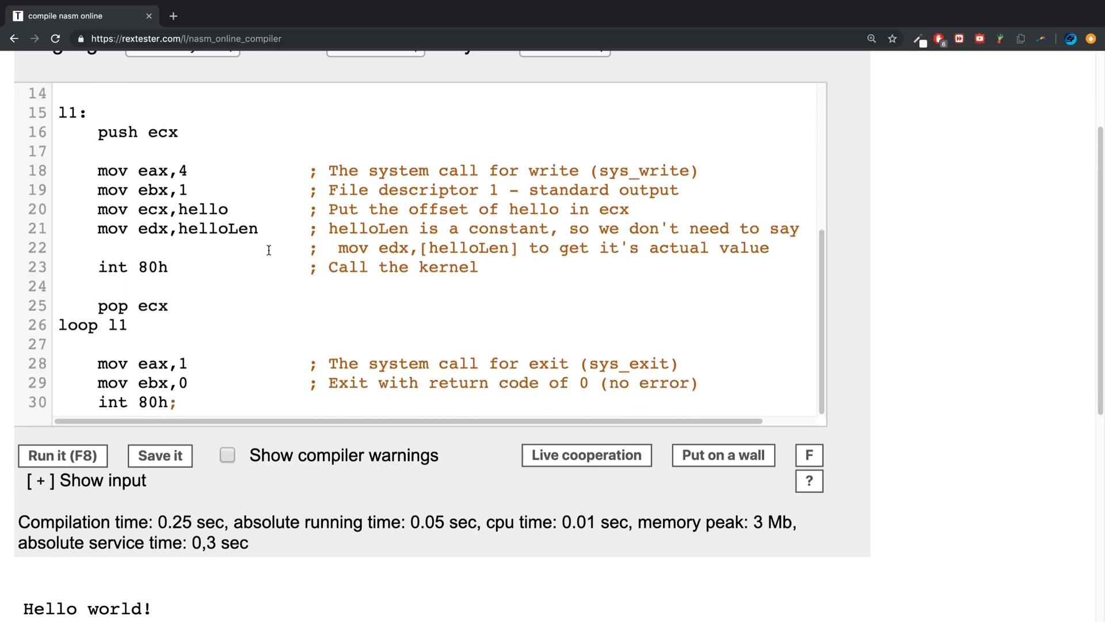